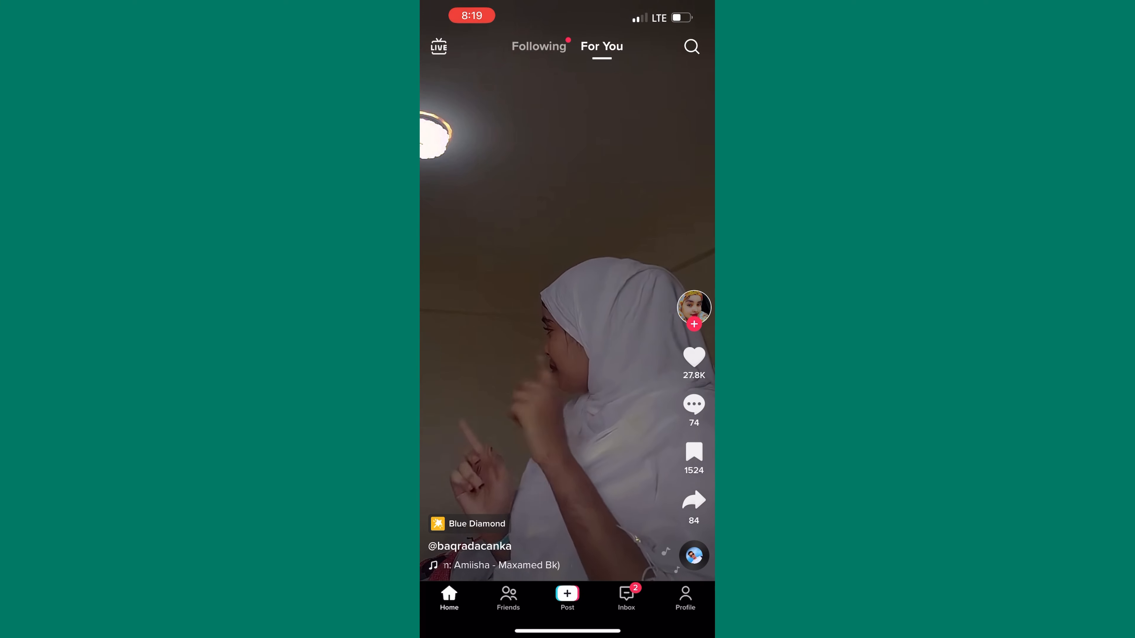
# Step: Search "Skate" and pick the "skateboarding" suggestion to show top skating videos
pyautogui.click(691, 46)
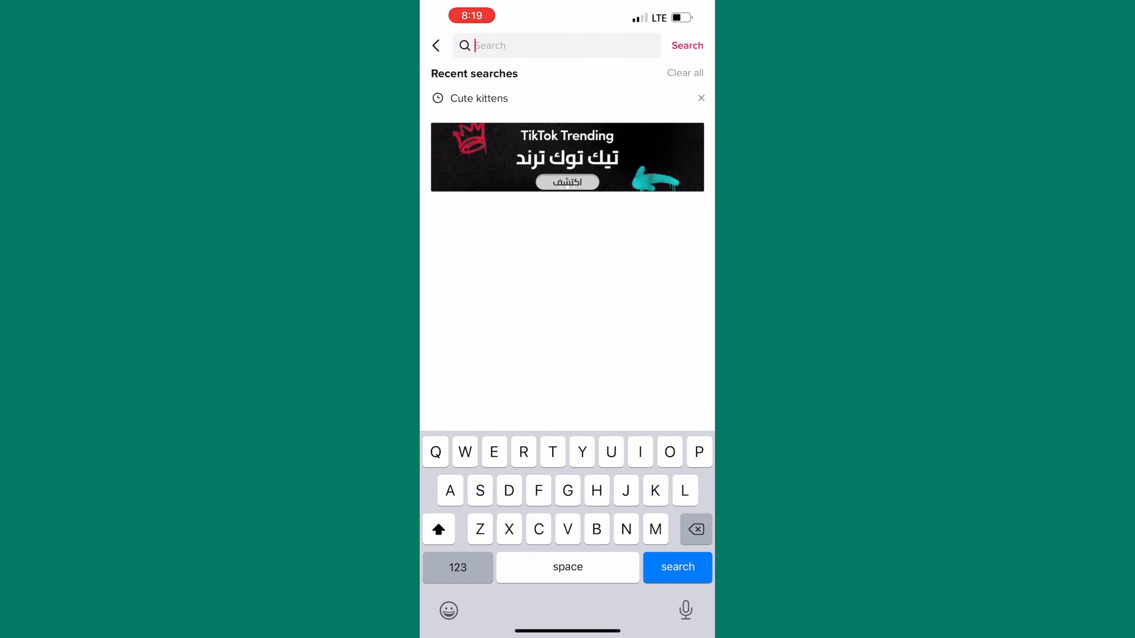
pyautogui.write('Skate')
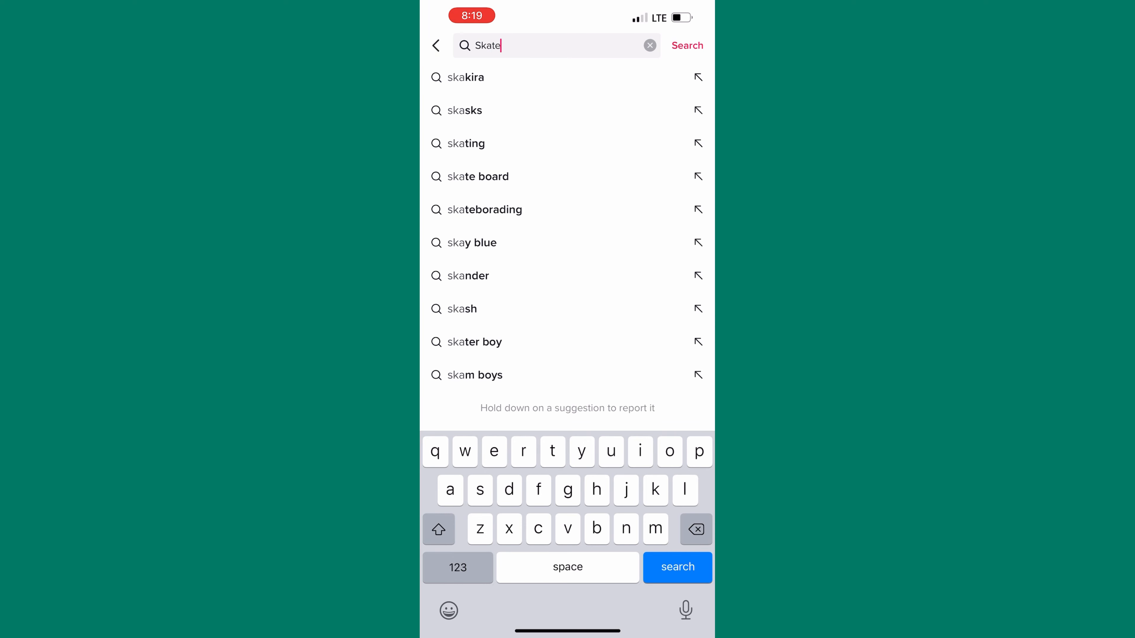
pyautogui.click(484, 210)
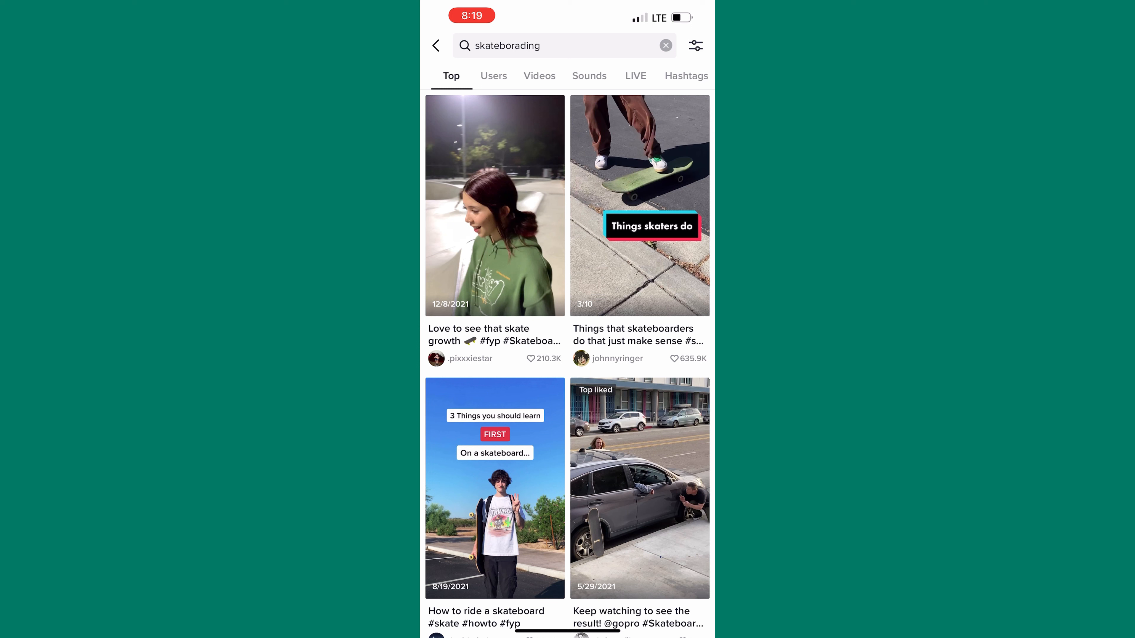
pyautogui.scroll(-3)
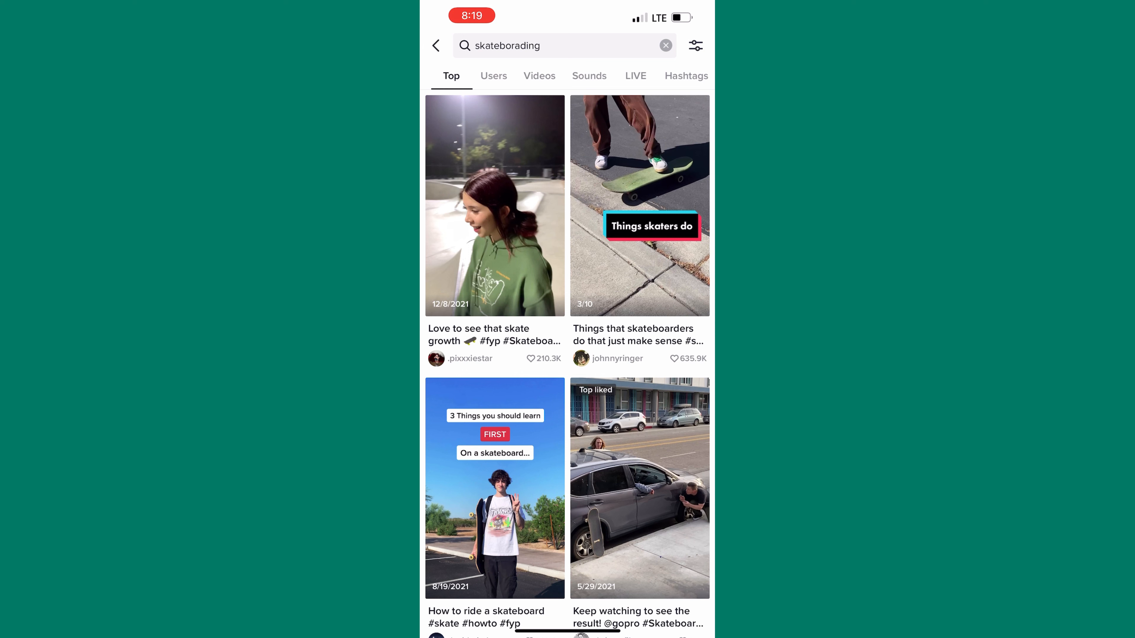
# Step: Leave the results, go to your profile and reach the Settings and privacy page
pyautogui.click(435, 45)
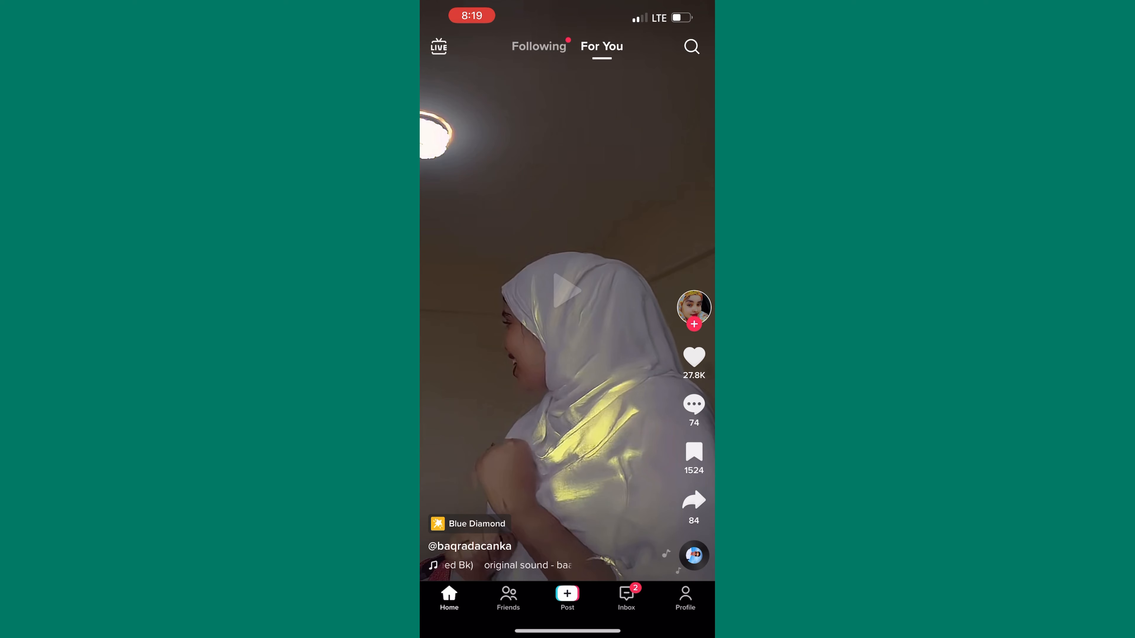
pyautogui.click(684, 599)
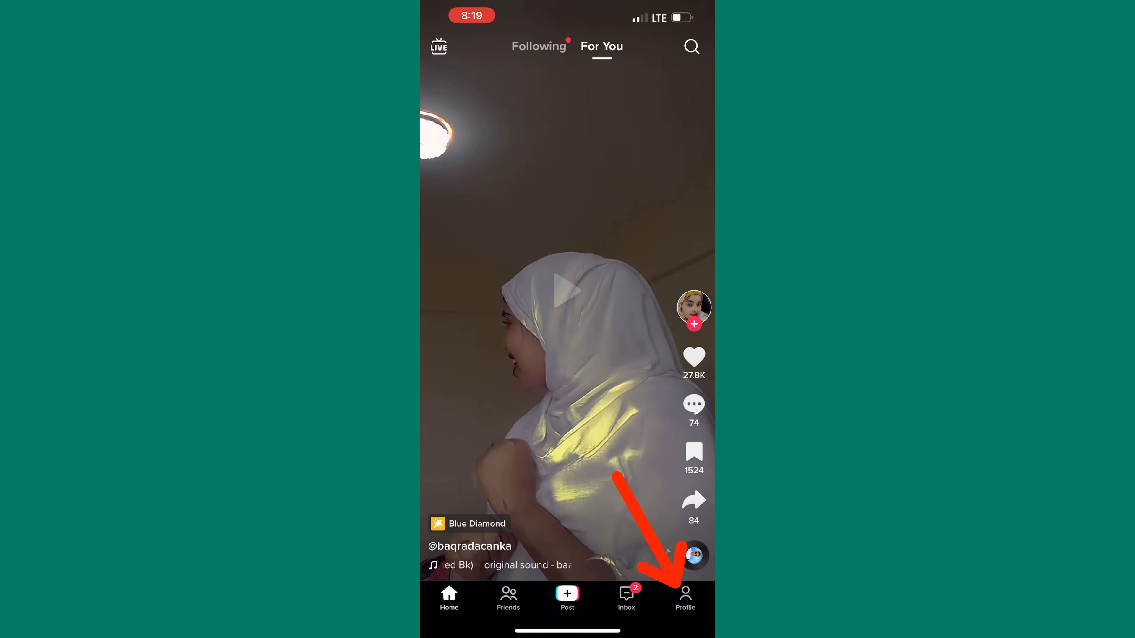
pyautogui.click(685, 597)
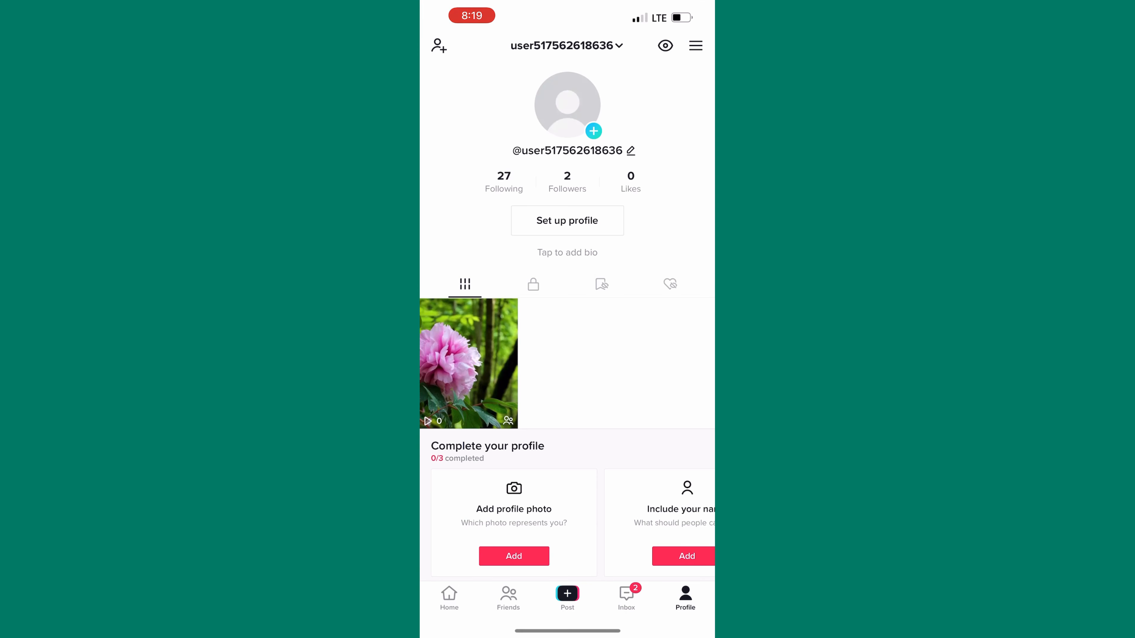
pyautogui.click(695, 45)
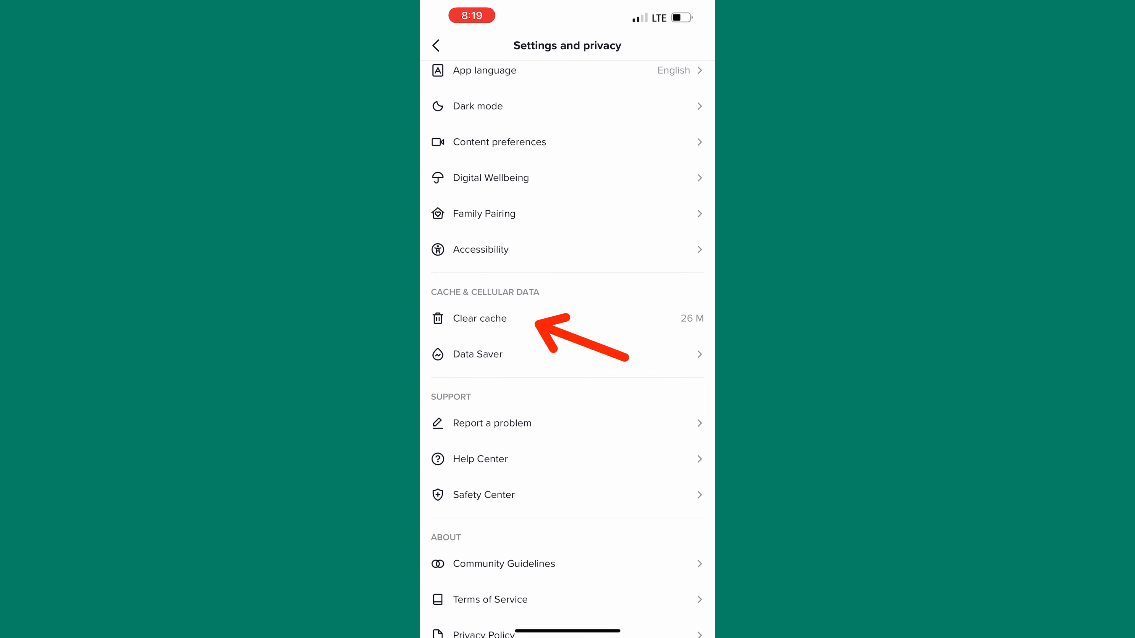
# Step: Clear the 26 M cache down to 0 M, then log out of the TikTok account
pyautogui.click(477, 319)
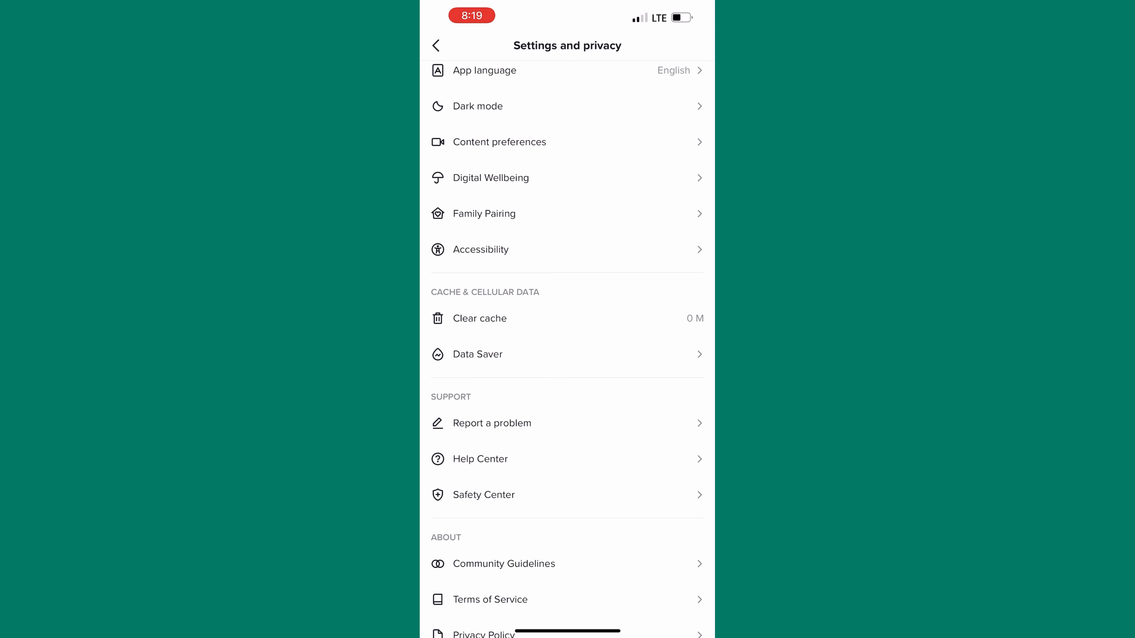
pyautogui.scroll(-3)
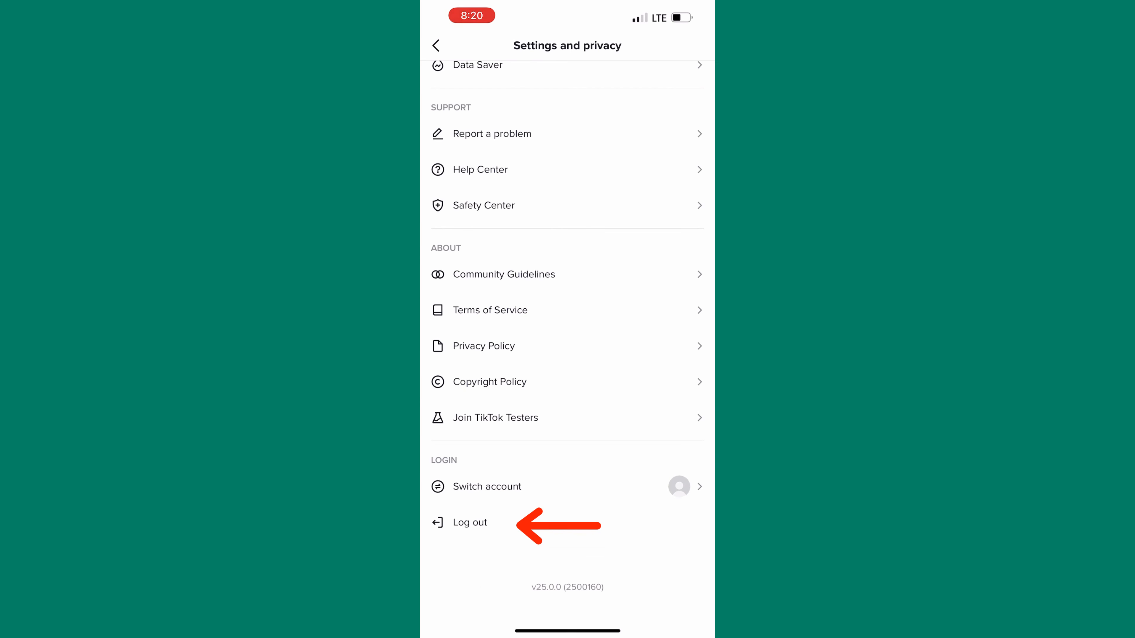
pyautogui.click(469, 521)
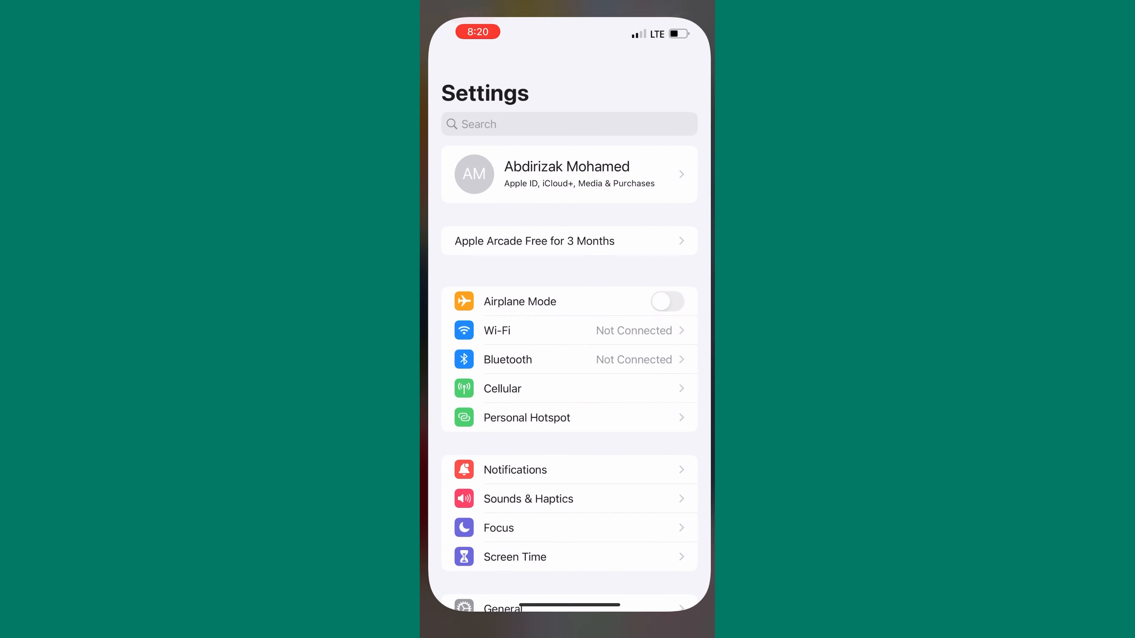
# Step: Navigate General > iPhone Storage and show TikTok's app size and Offload App option
pyautogui.scroll(-3)
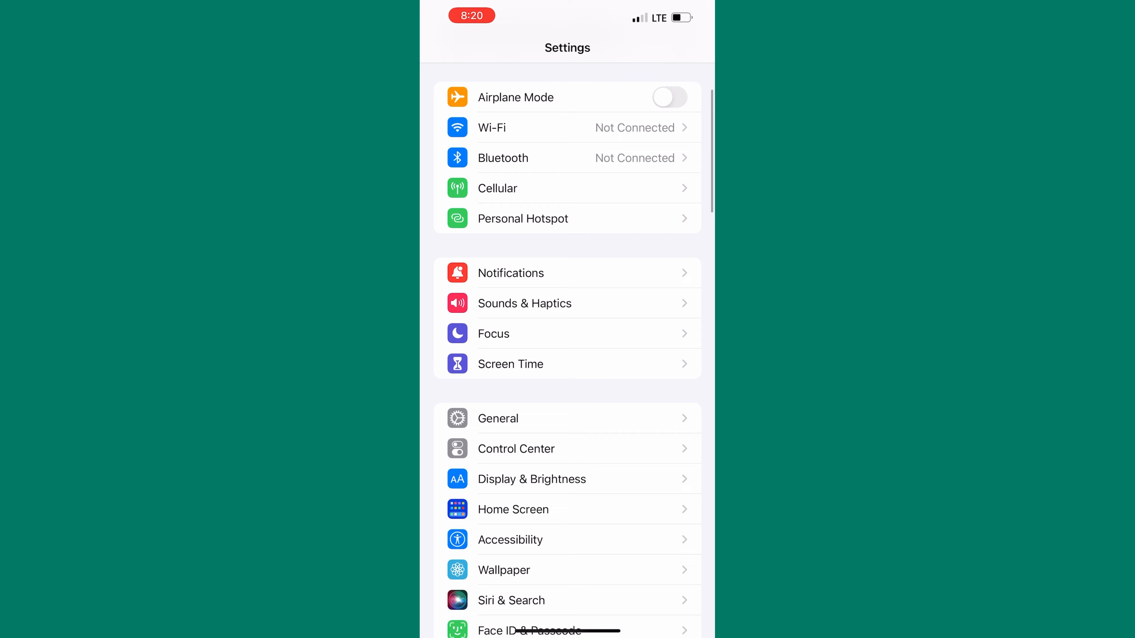
pyautogui.click(497, 419)
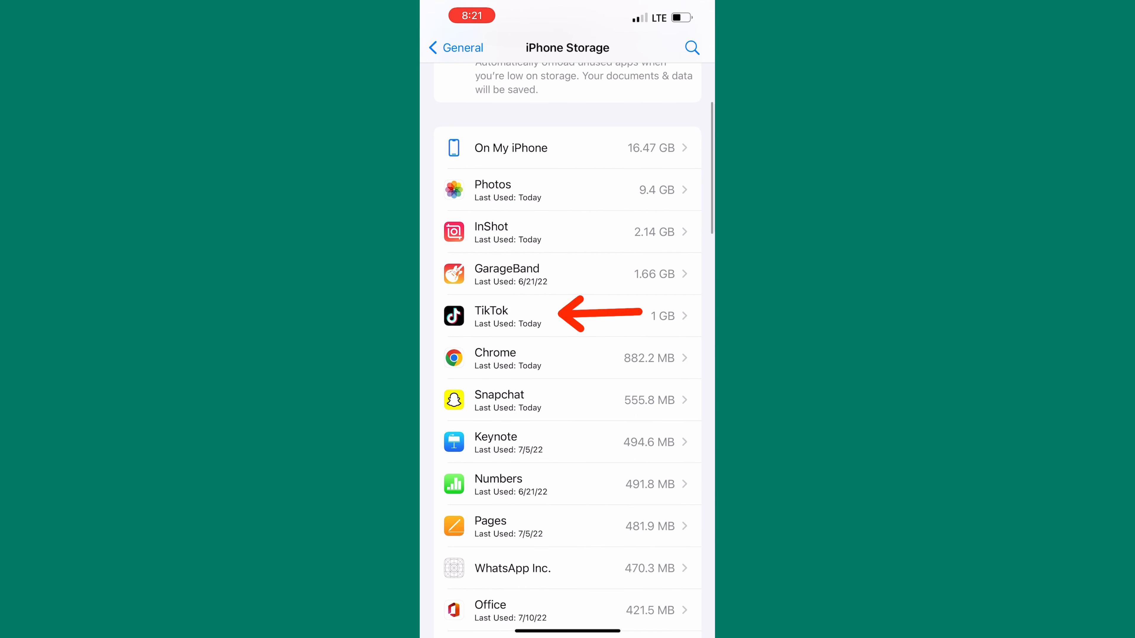
pyautogui.click(565, 316)
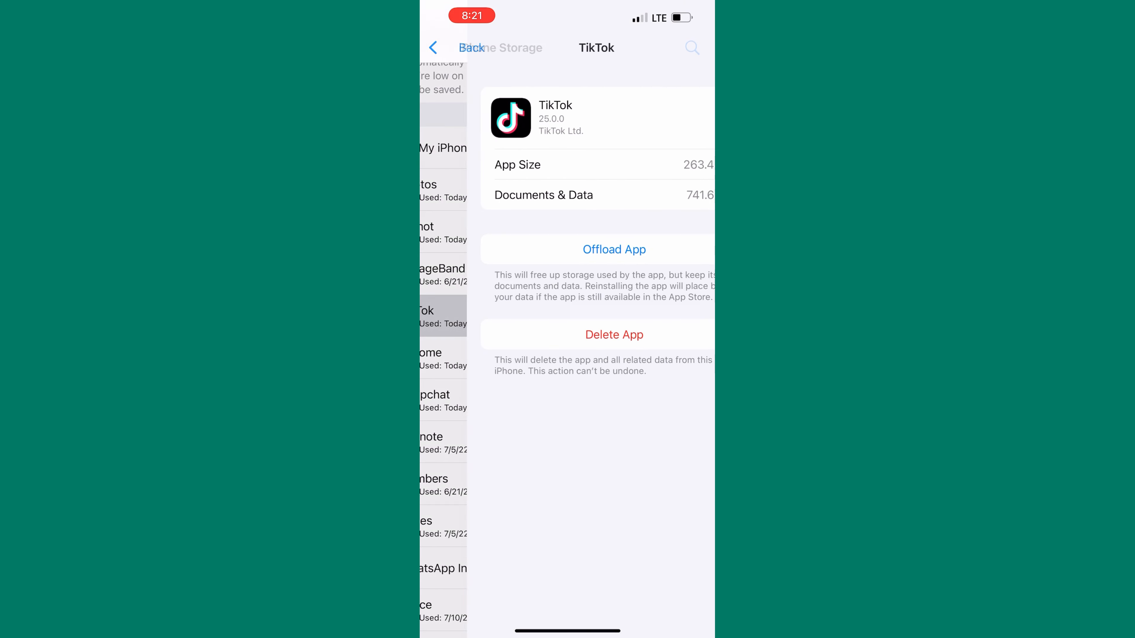